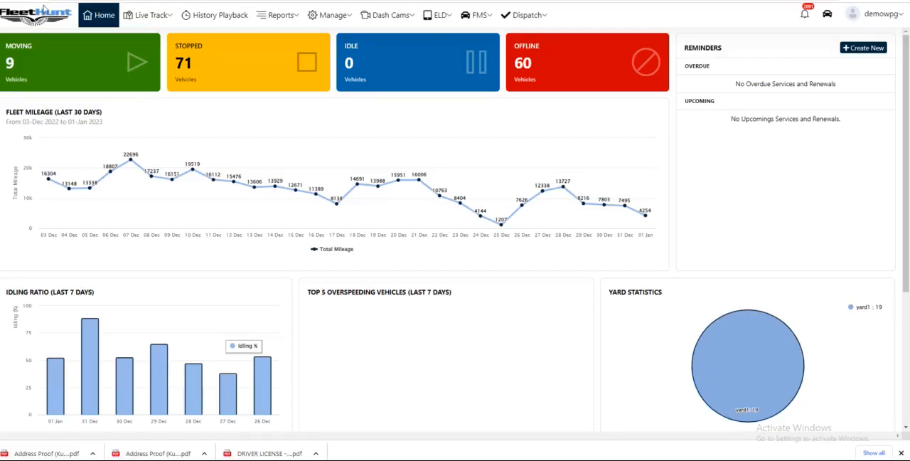
{"action": "mouse_move", "coordinate": [21, 29]}
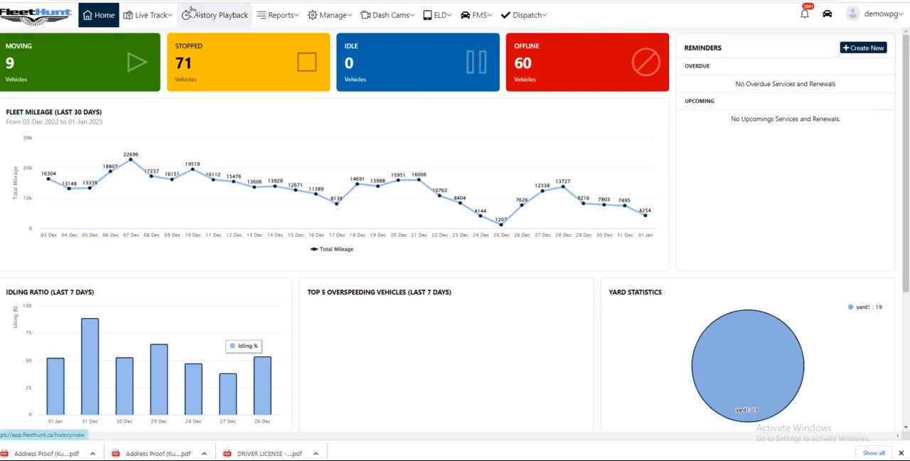
Reach ELD Setup > Drivers and bring up a blank Create Driver form via Add Driver
{"action": "left_click", "coordinate": [438, 14]}
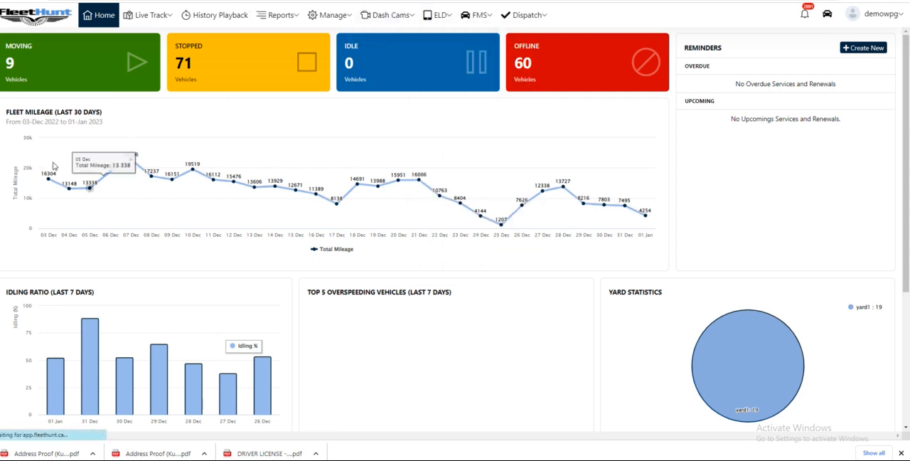
{"action": "left_click", "coordinate": [437, 14]}
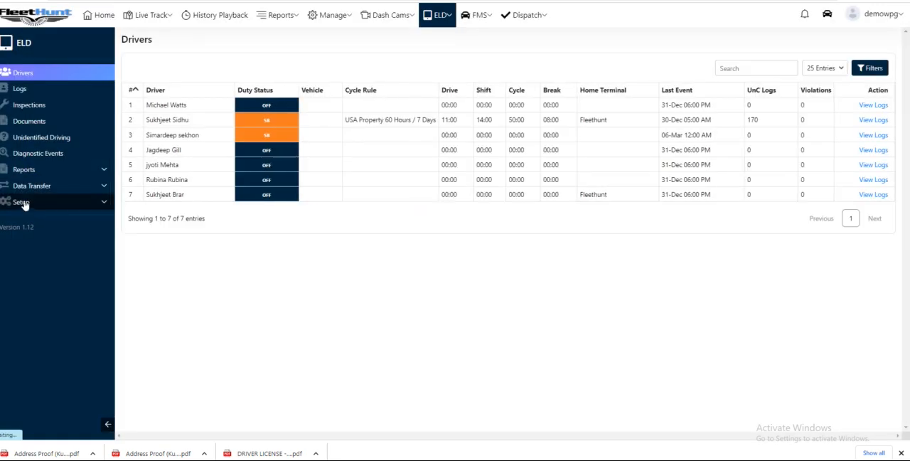
{"action": "left_click", "coordinate": [20, 201]}
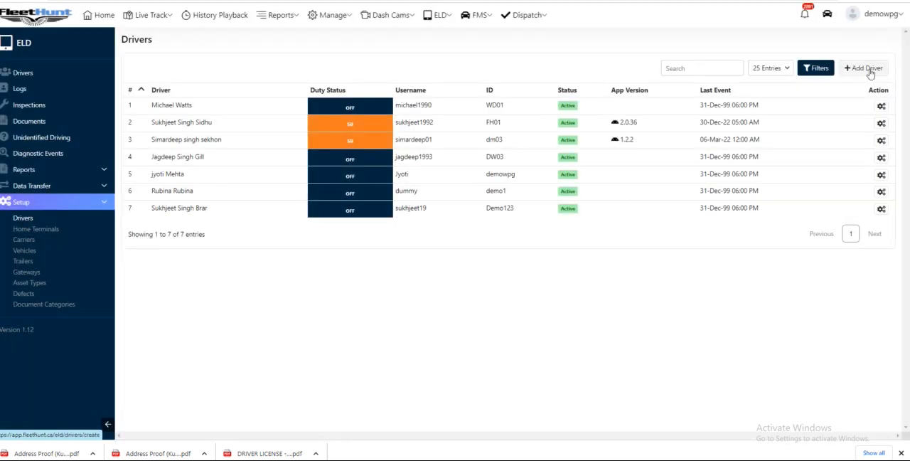
{"action": "left_click", "coordinate": [863, 69]}
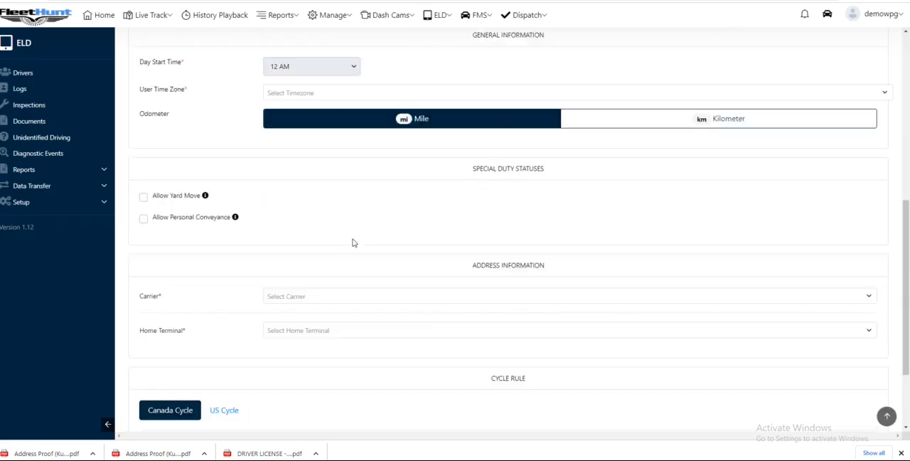
{"action": "scroll", "scroll_direction": "up", "scroll_amount": 3}
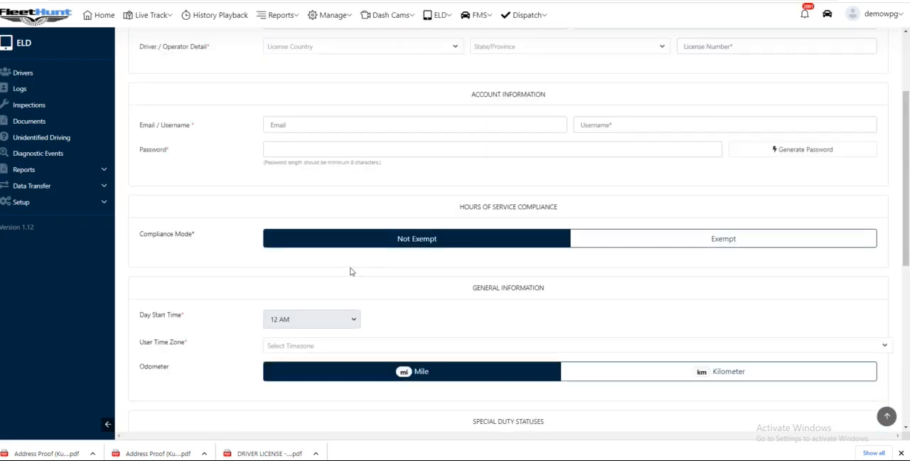
{"action": "scroll", "scroll_direction": "up", "scroll_amount": 3}
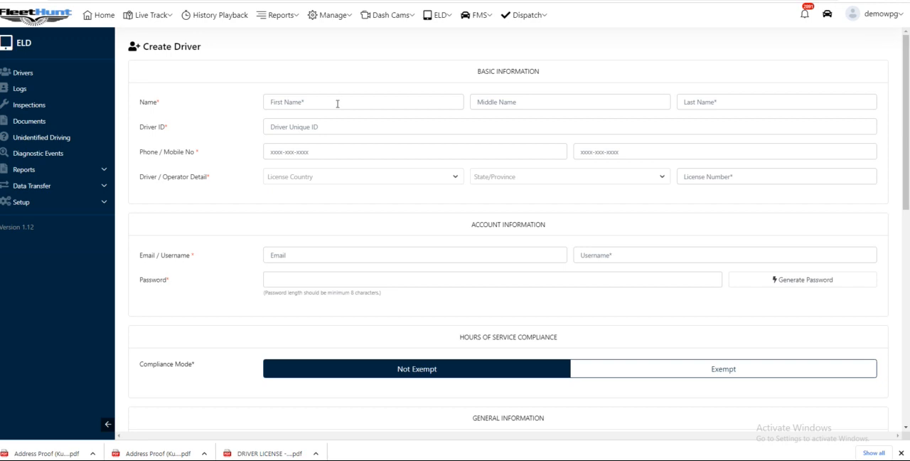
{"action": "left_click", "coordinate": [362, 103]}
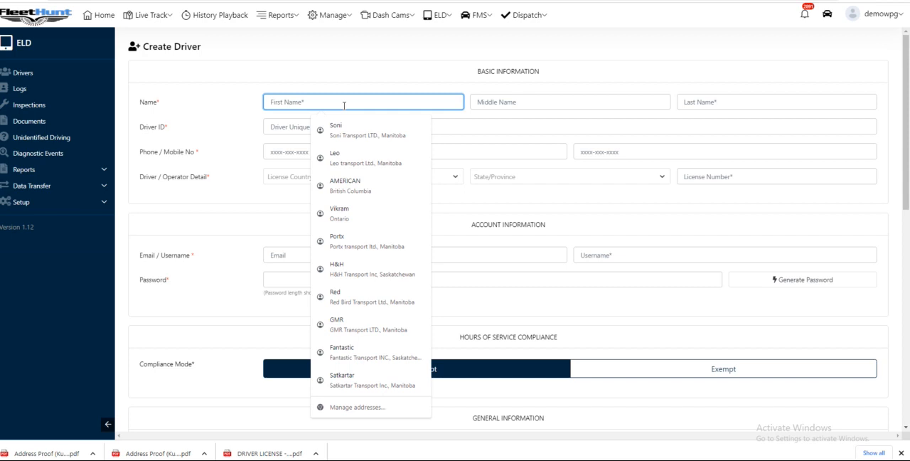
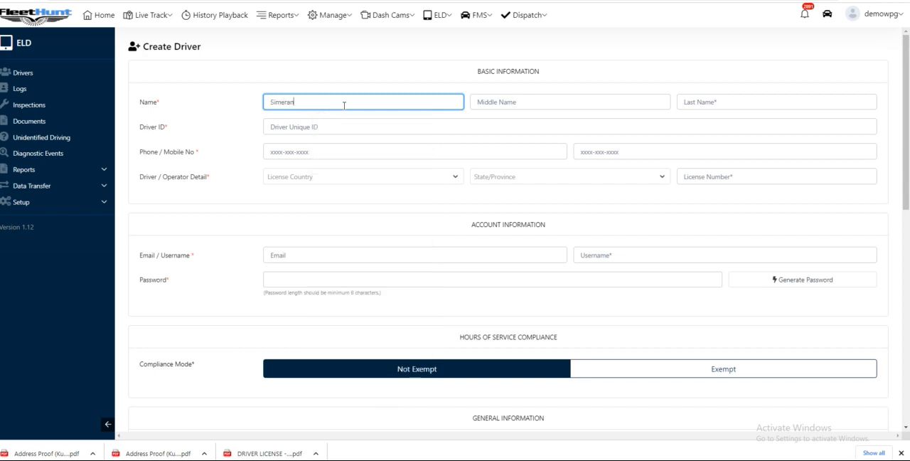
{"action": "left_click", "coordinate": [777, 101]}
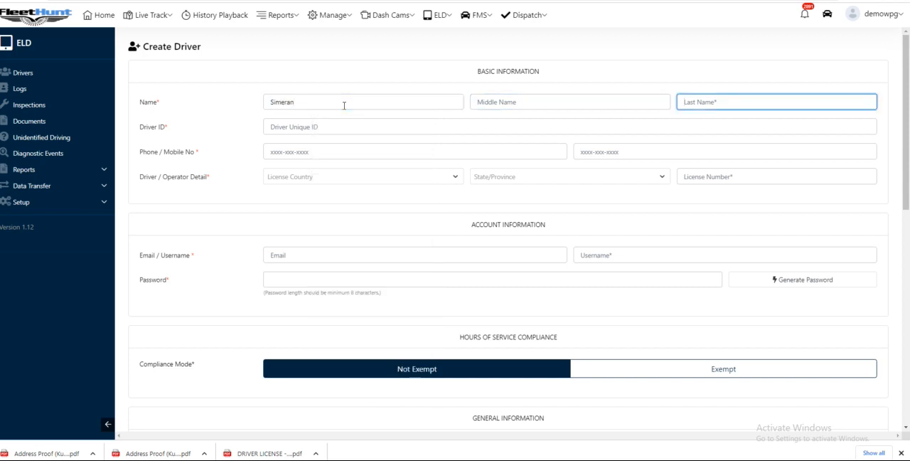
{"action": "left_click", "coordinate": [569, 101]}
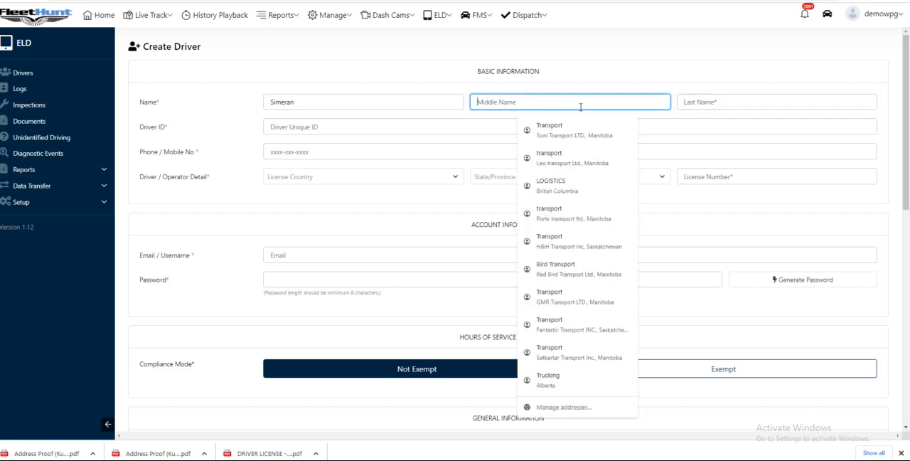
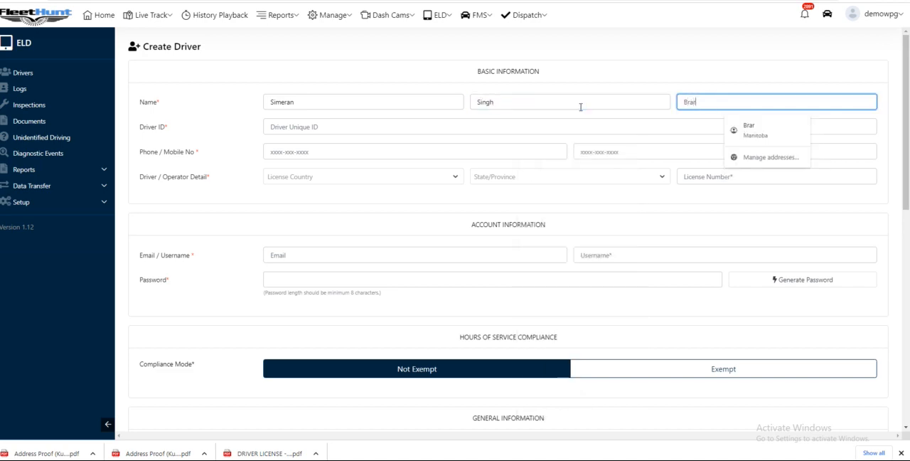
Enter Driver ID WPG1234 and phone number 201112358
{"action": "left_click", "coordinate": [562, 127]}
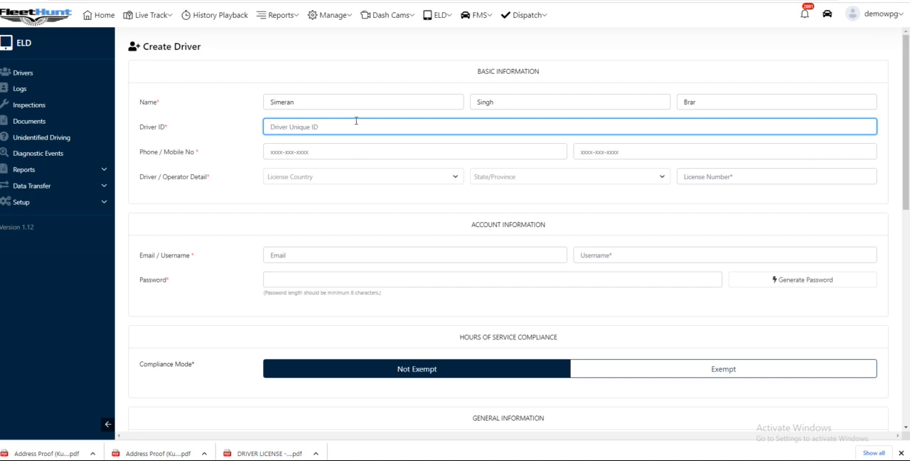
{"action": "type", "text": "W"}
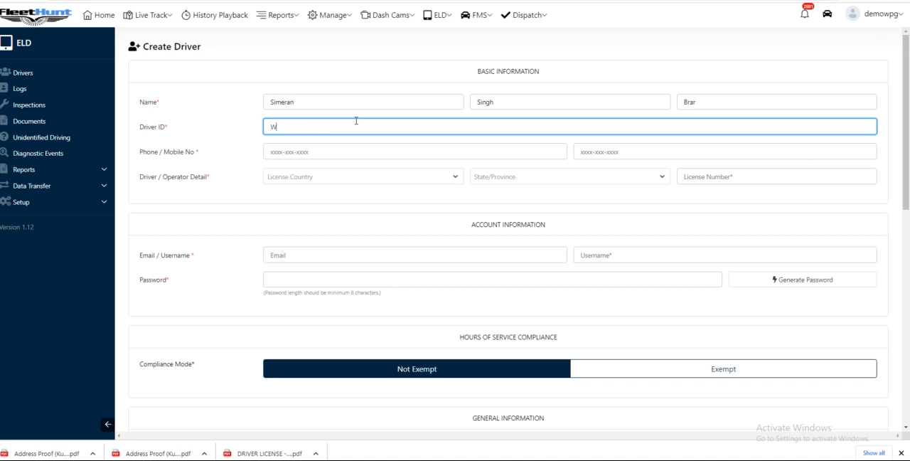
{"action": "type", "text": "PG"}
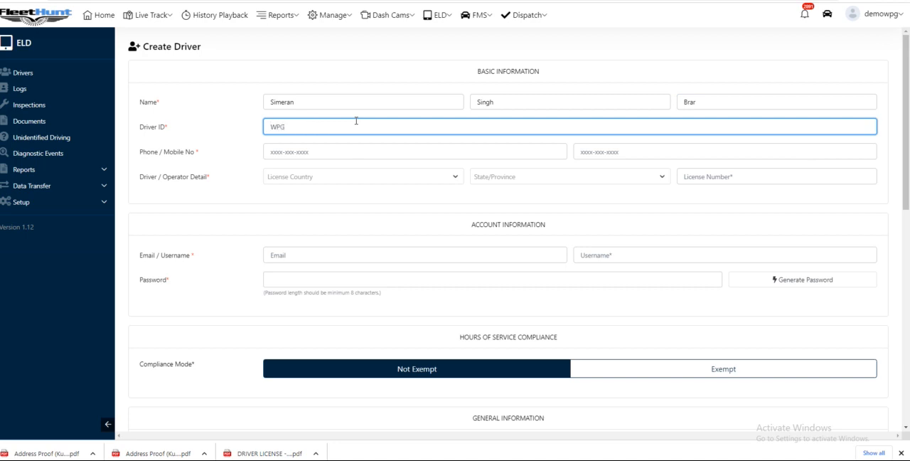
{"action": "type", "text": "1234"}
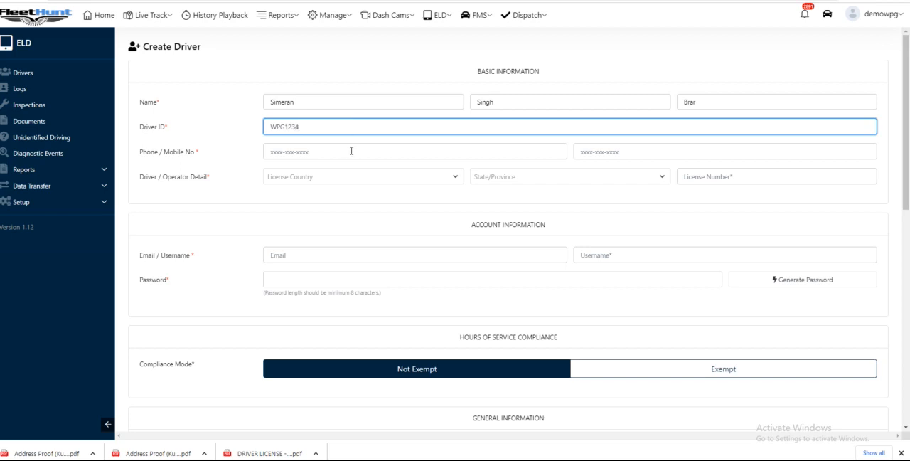
{"action": "type", "text": "20"}
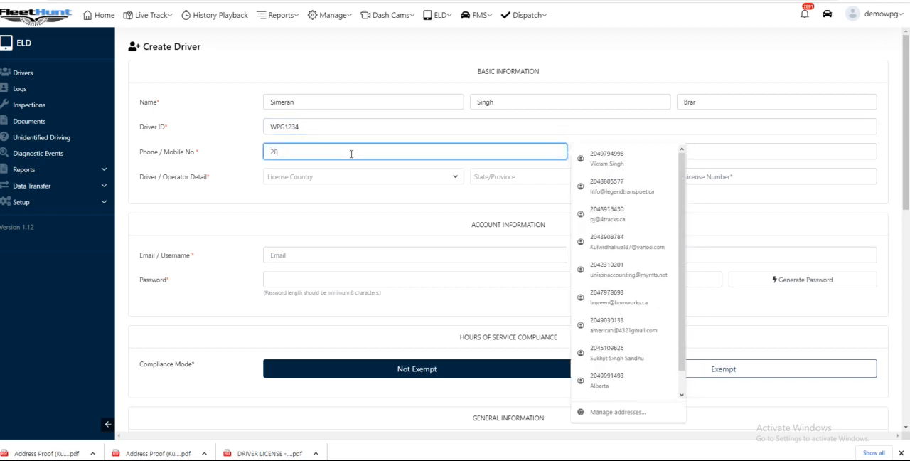
{"action": "type", "text": "111"}
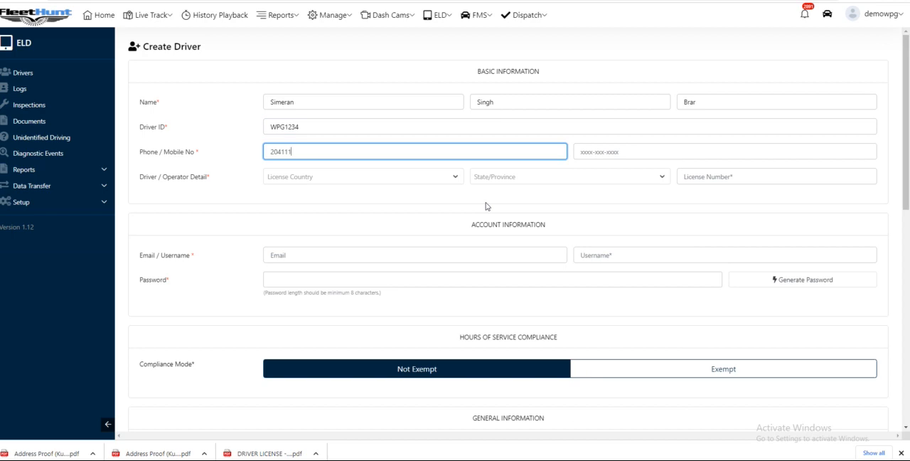
{"action": "type", "text": "2358"}
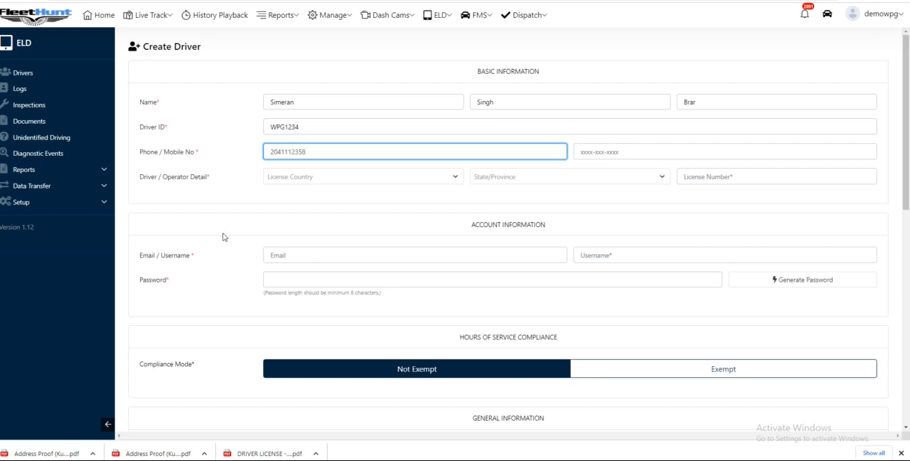
Set licence country Canada, province Alberta and license number Cli456
{"action": "left_click", "coordinate": [361, 177]}
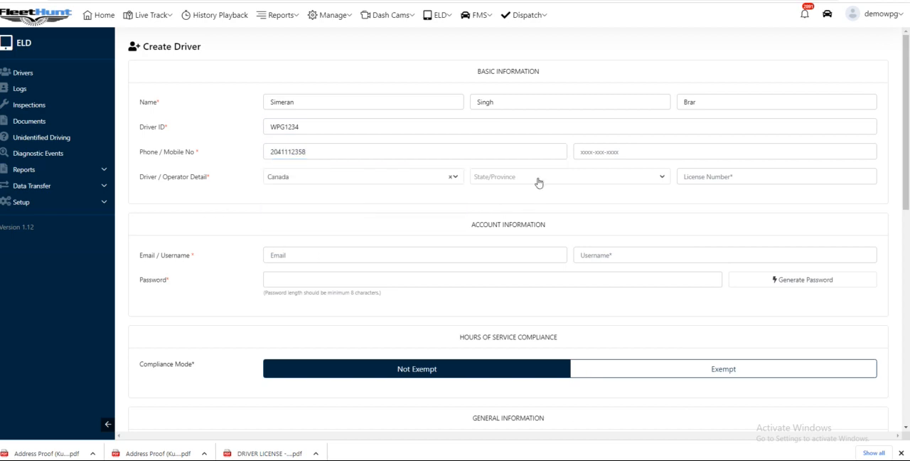
{"action": "left_click", "coordinate": [569, 176]}
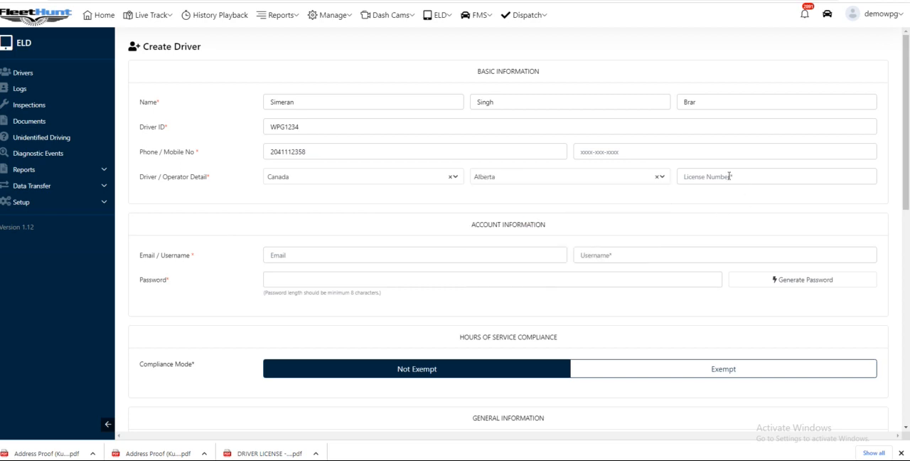
{"action": "left_click", "coordinate": [777, 176]}
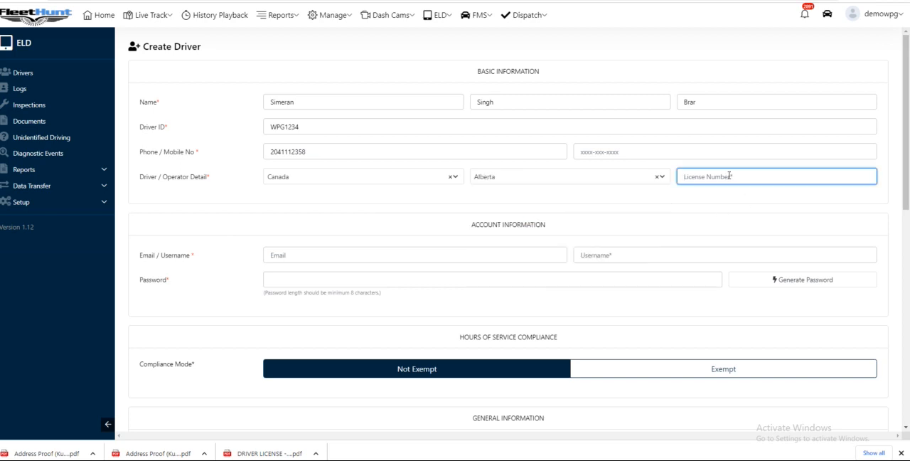
{"action": "type", "text": "Cli"}
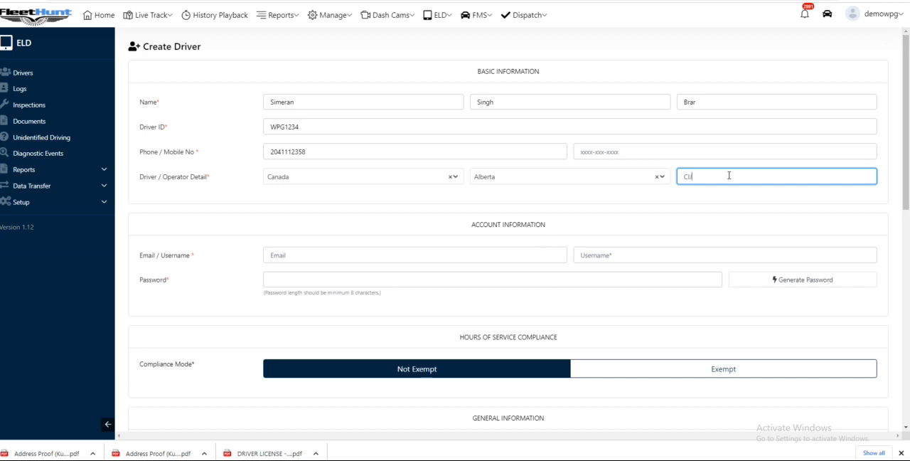
{"action": "type", "text": "456"}
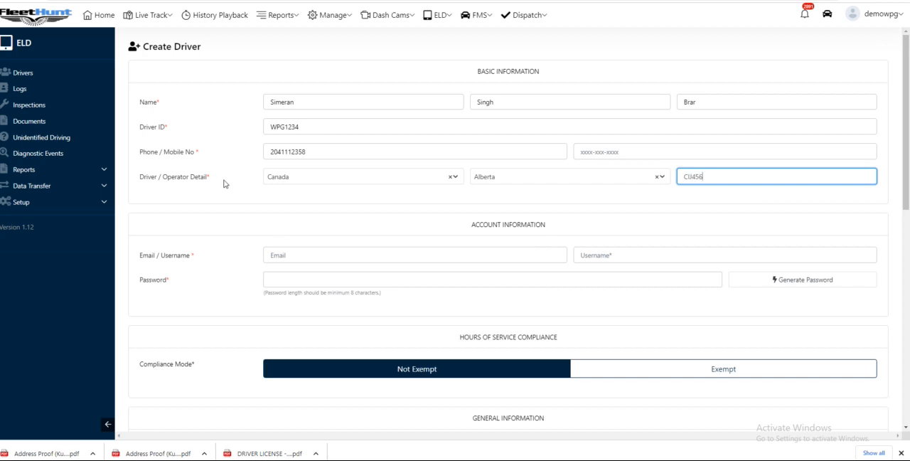
{"action": "left_click", "coordinate": [415, 255]}
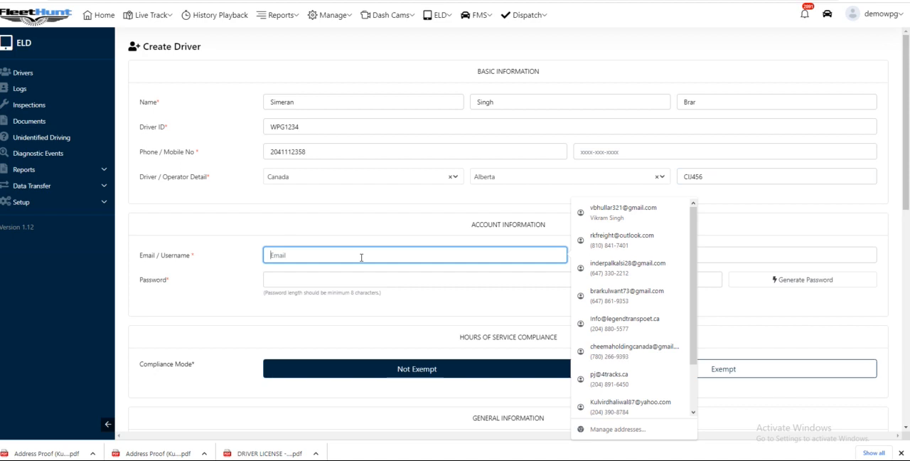
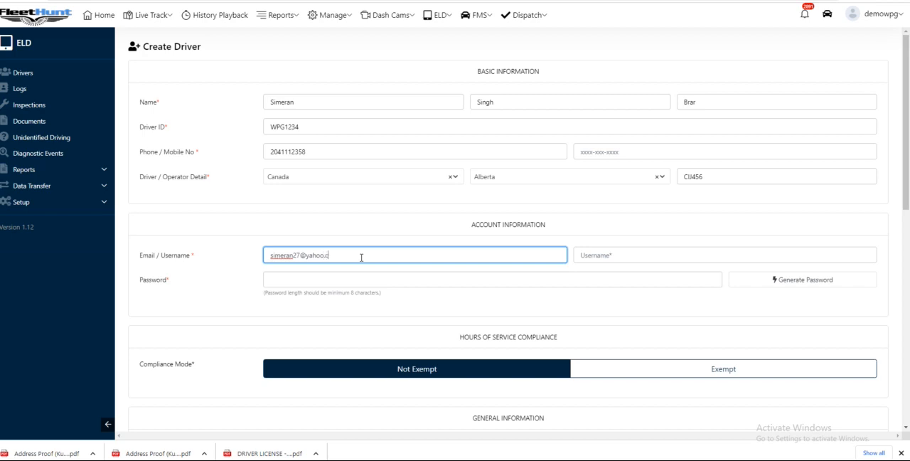
{"action": "left_click", "coordinate": [724, 255]}
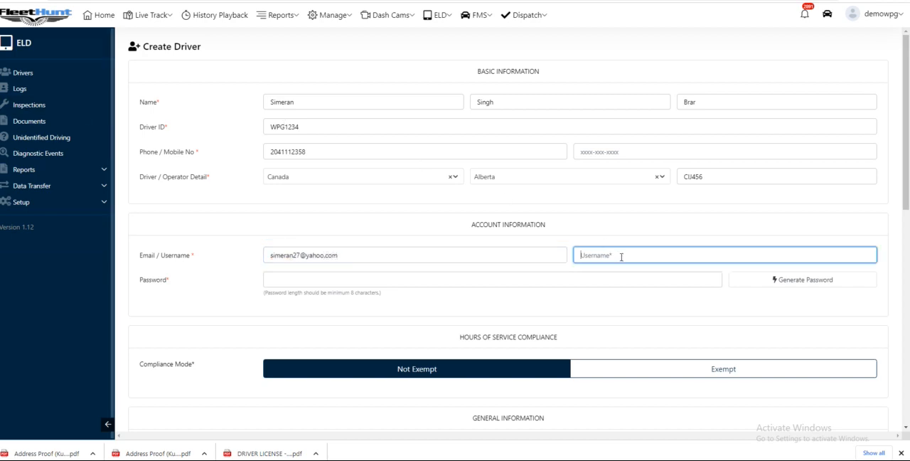
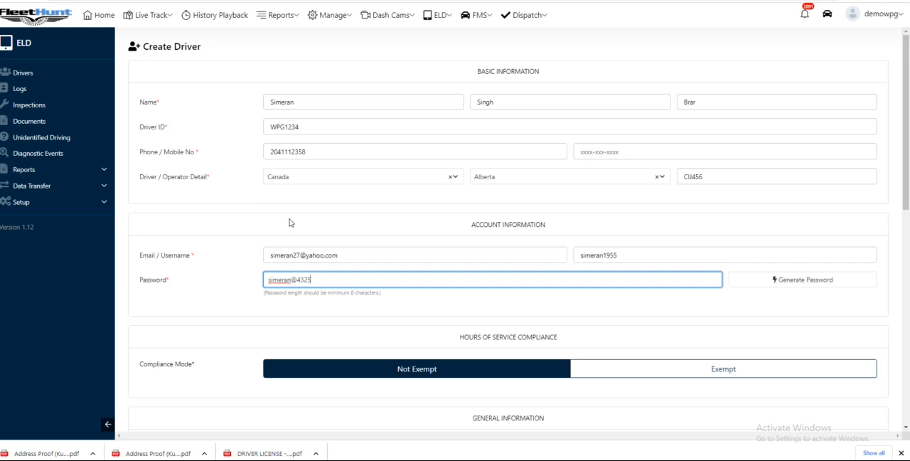
Set the driver's time zone to Central Time and odometer unit to kilometers
{"action": "scroll", "scroll_direction": "down", "scroll_amount": 3}
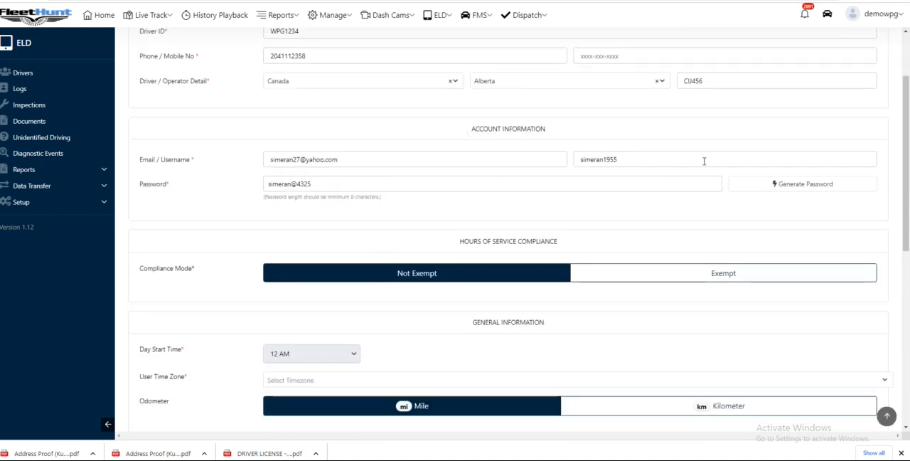
{"action": "scroll", "scroll_direction": "down", "scroll_amount": 3}
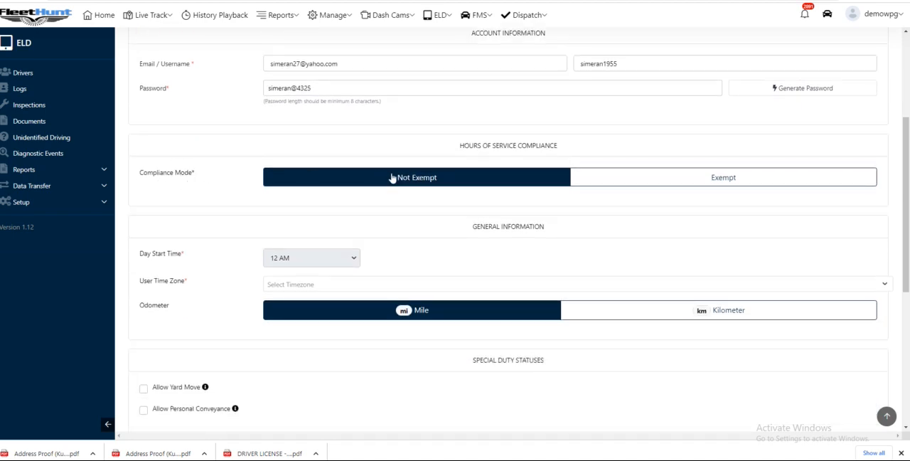
{"action": "mouse_move", "coordinate": [300, 205]}
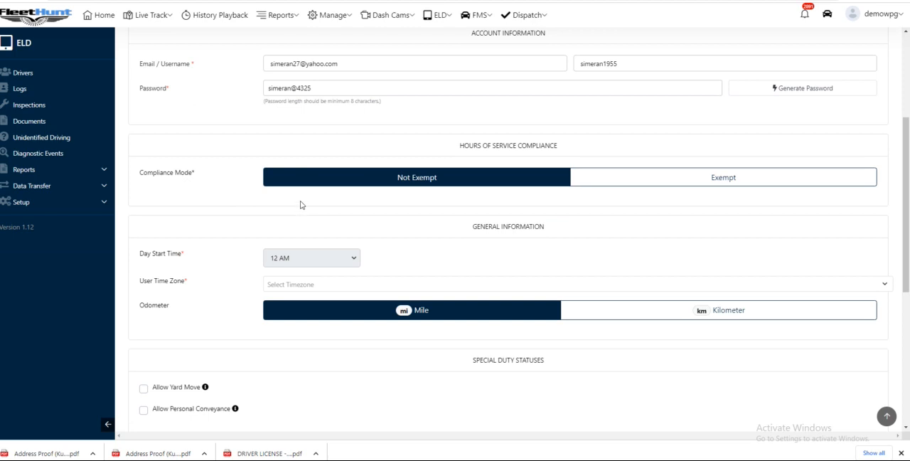
{"action": "scroll", "scroll_direction": "down", "scroll_amount": 3}
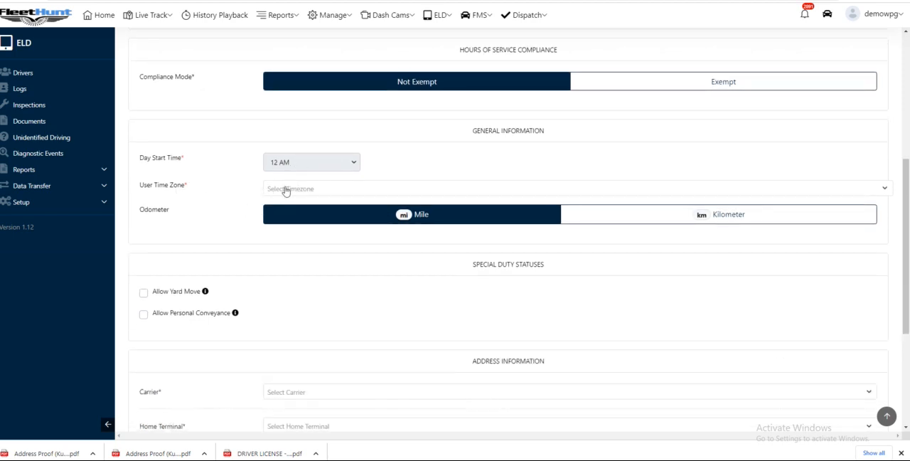
{"action": "left_click", "coordinate": [569, 188]}
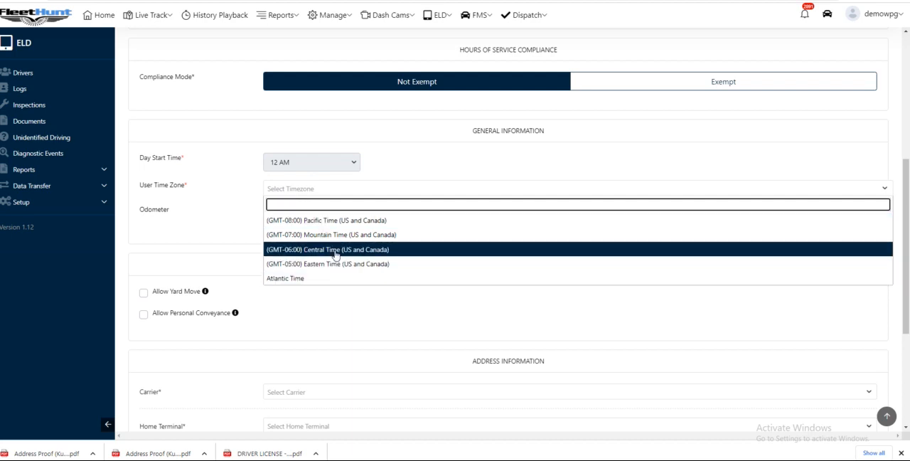
{"action": "left_click", "coordinate": [342, 249]}
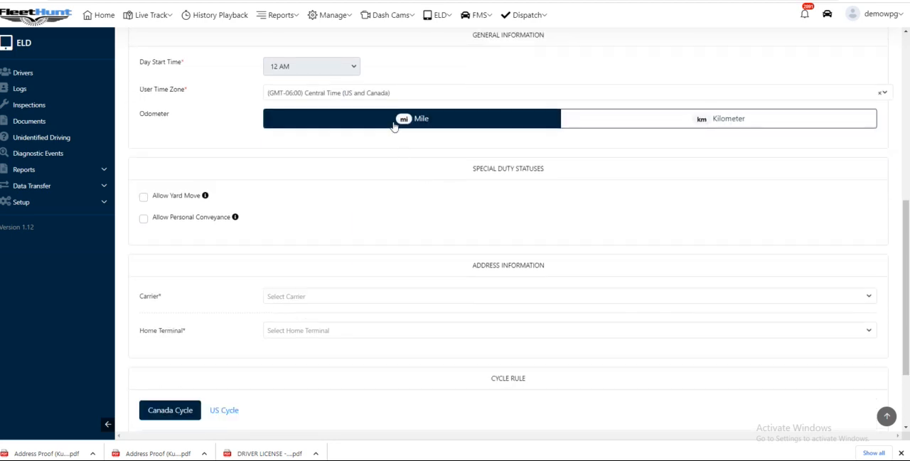
{"action": "left_click", "coordinate": [718, 118]}
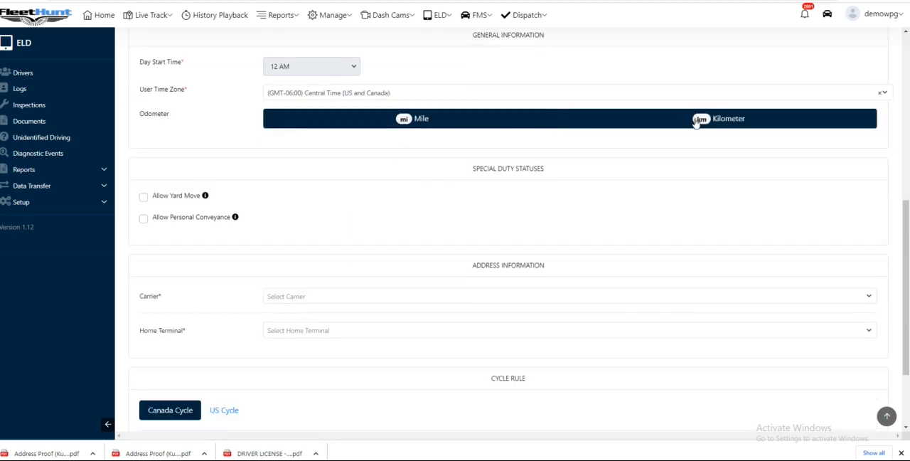
{"action": "left_click", "coordinate": [700, 118]}
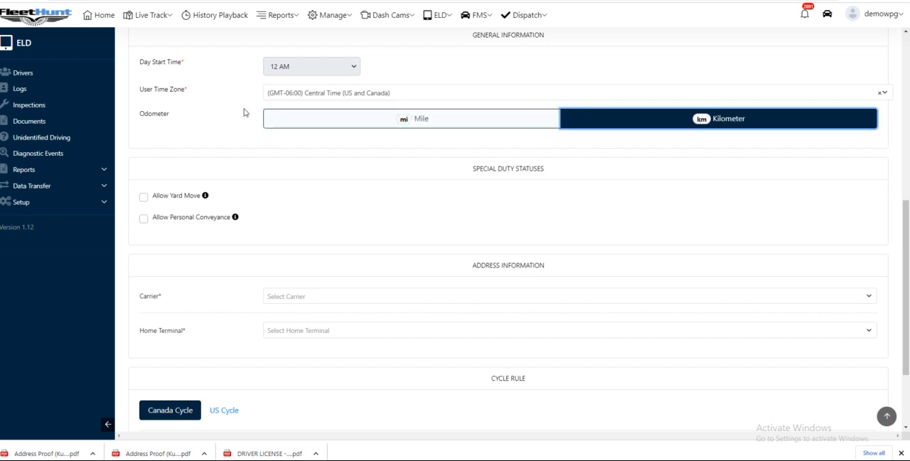
{"action": "scroll", "scroll_direction": "down", "scroll_amount": 3}
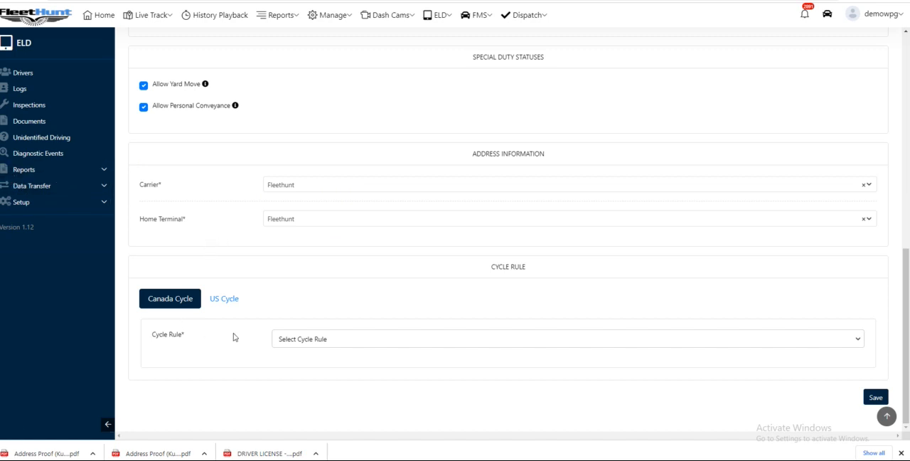
Save the driver under the US 70 Hours / 8 Days cycle rule and confirm the success message
{"action": "left_click", "coordinate": [569, 339]}
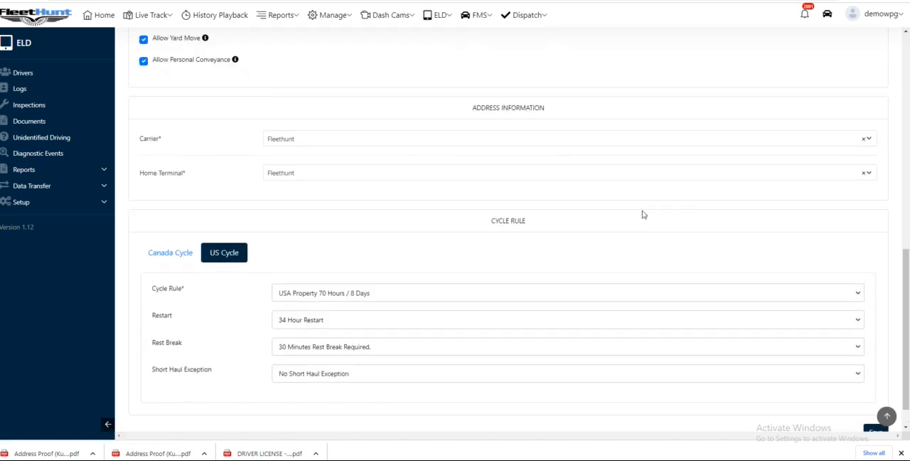
{"action": "scroll", "scroll_direction": "down", "scroll_amount": 3}
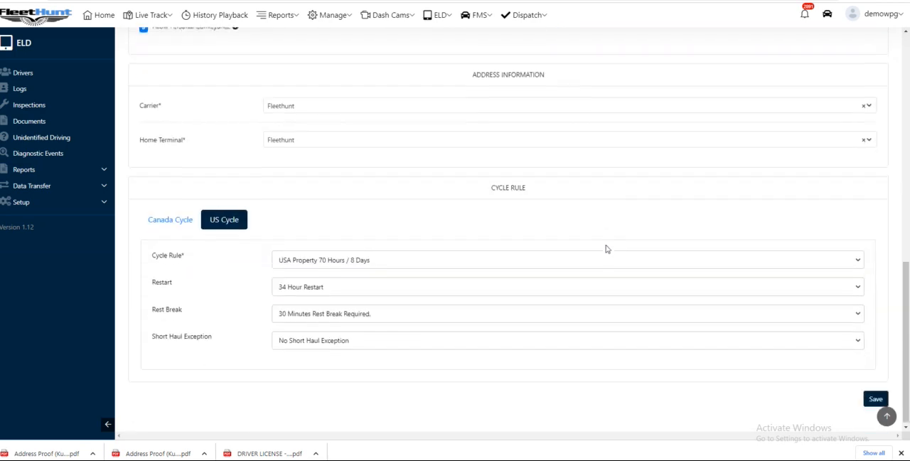
{"action": "left_click", "coordinate": [876, 398]}
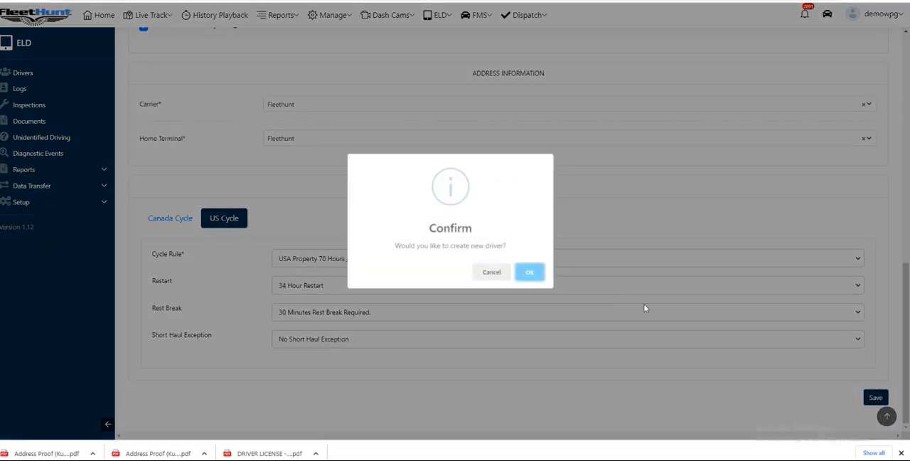
{"action": "left_click", "coordinate": [529, 272]}
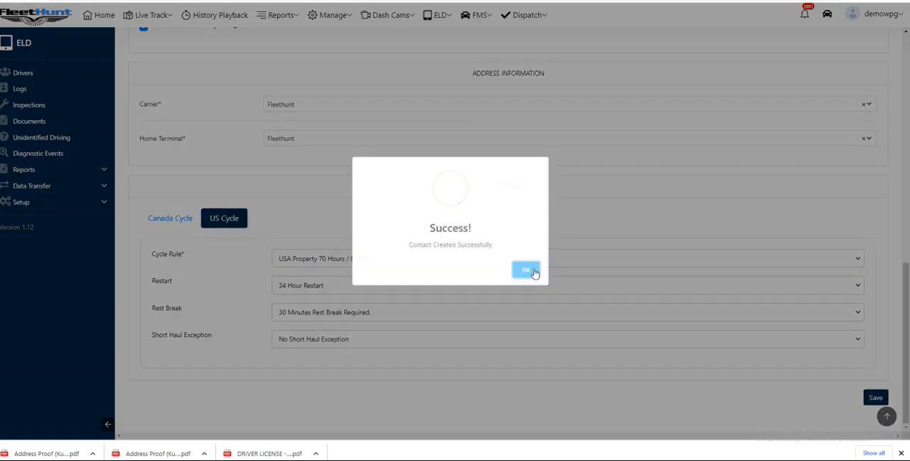
{"action": "left_click", "coordinate": [527, 271]}
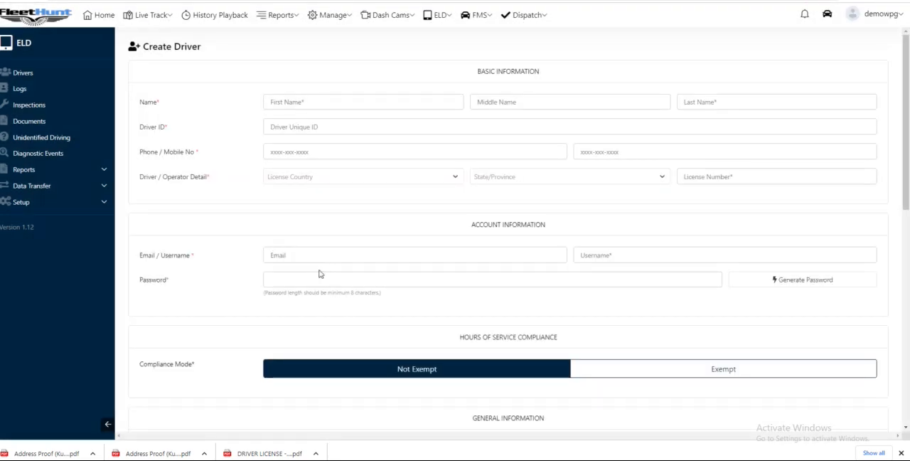
{"action": "mouse_move", "coordinate": [43, 208]}
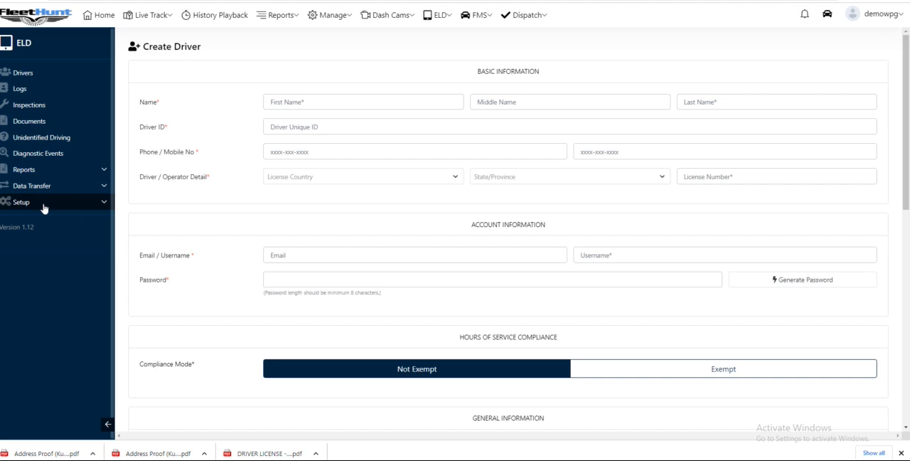
{"action": "left_click", "coordinate": [22, 202]}
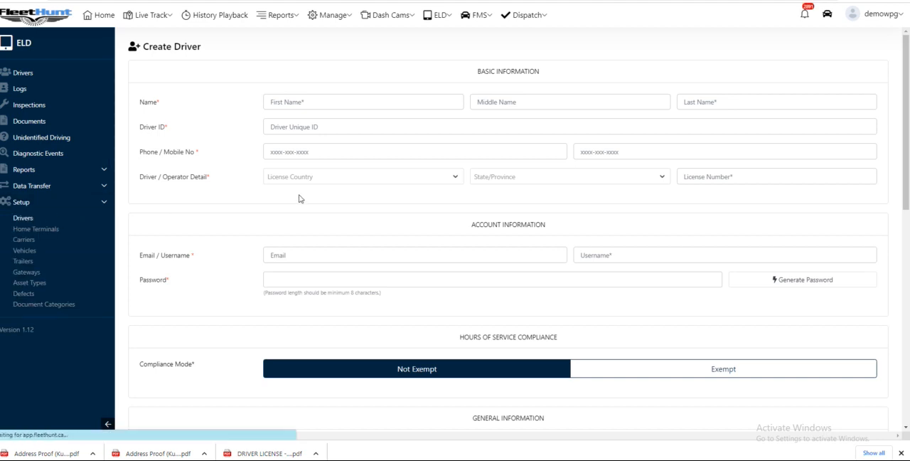
{"action": "left_click", "coordinate": [23, 218]}
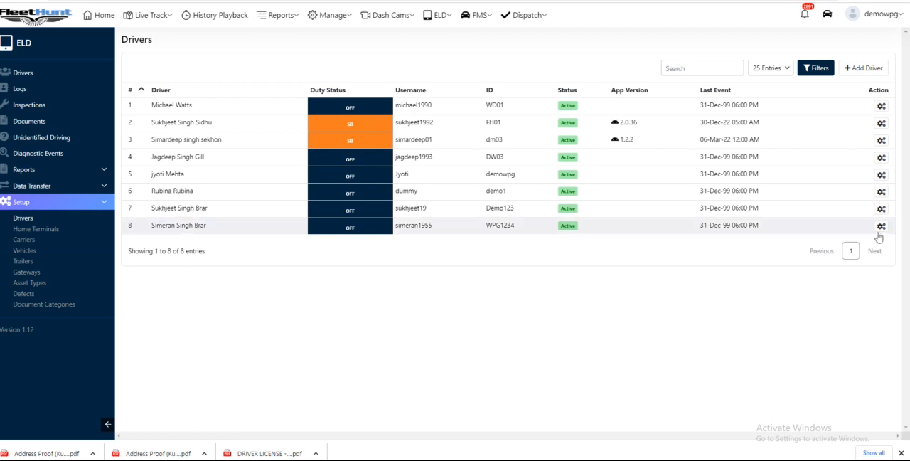
{"action": "left_click", "coordinate": [882, 225]}
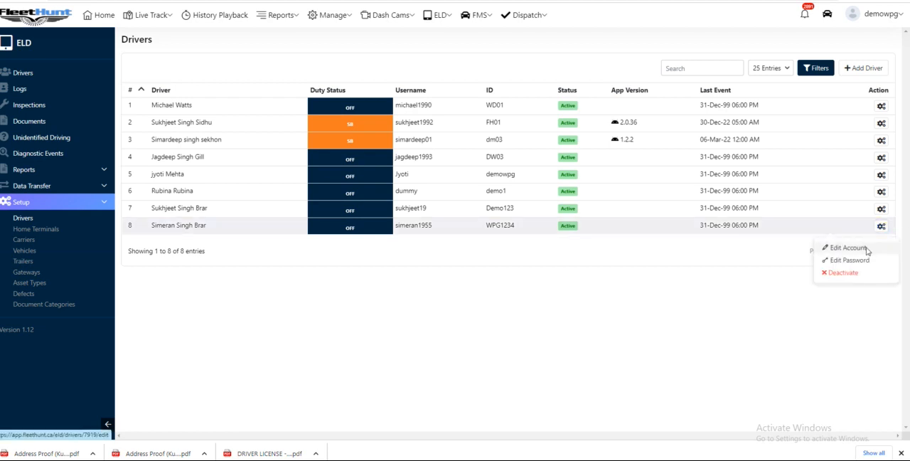
{"action": "left_click", "coordinate": [848, 248]}
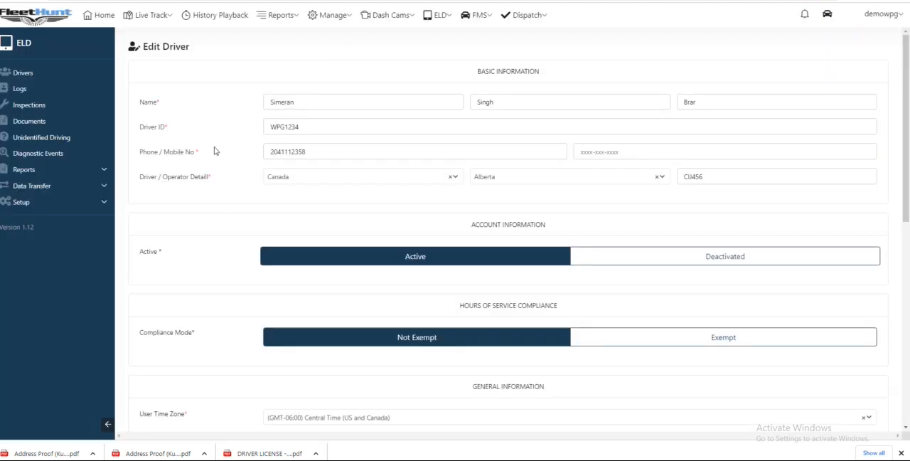
Review the edit form and return to the Drivers list
{"action": "scroll", "scroll_direction": "down", "scroll_amount": 3}
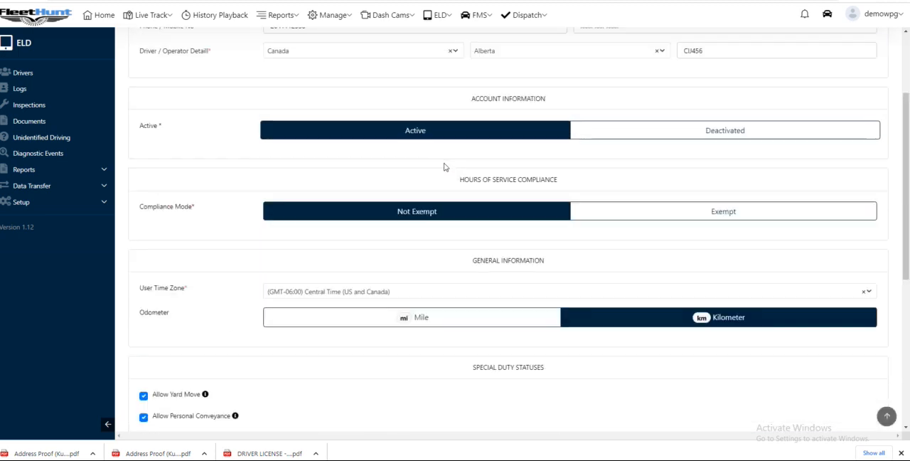
{"action": "scroll", "scroll_direction": "up", "scroll_amount": 3}
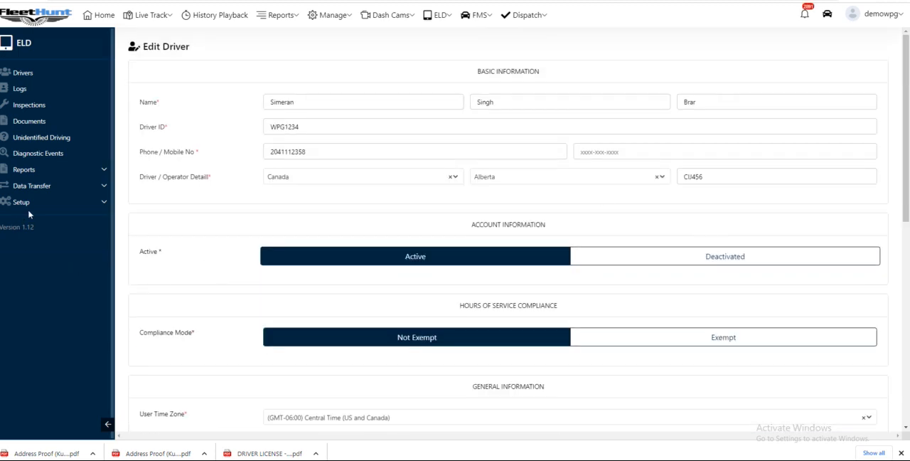
{"action": "left_click", "coordinate": [20, 202]}
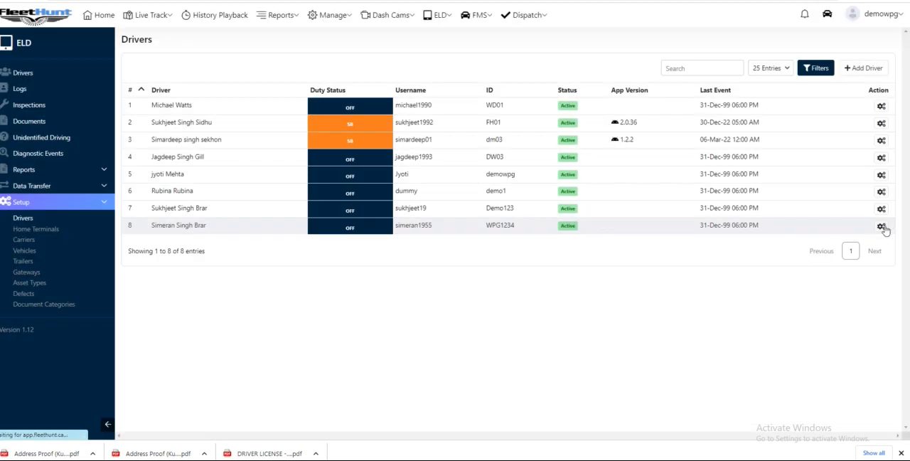
{"action": "left_click", "coordinate": [882, 226]}
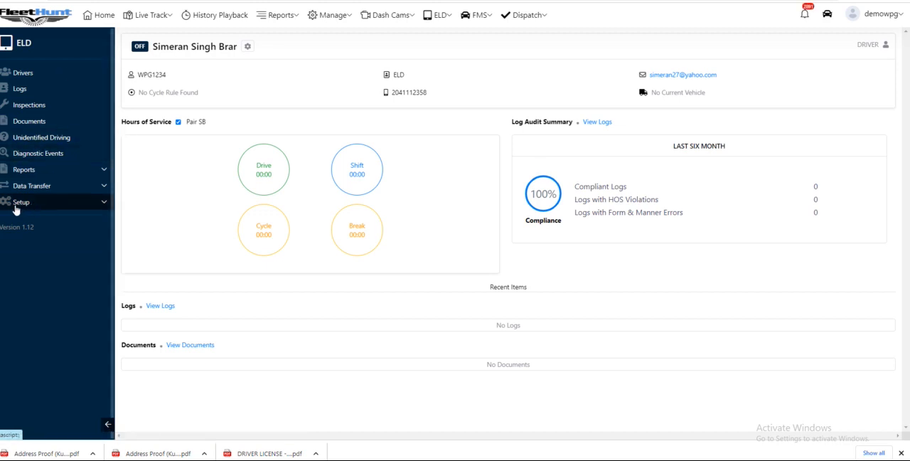
{"action": "left_click", "coordinate": [20, 202]}
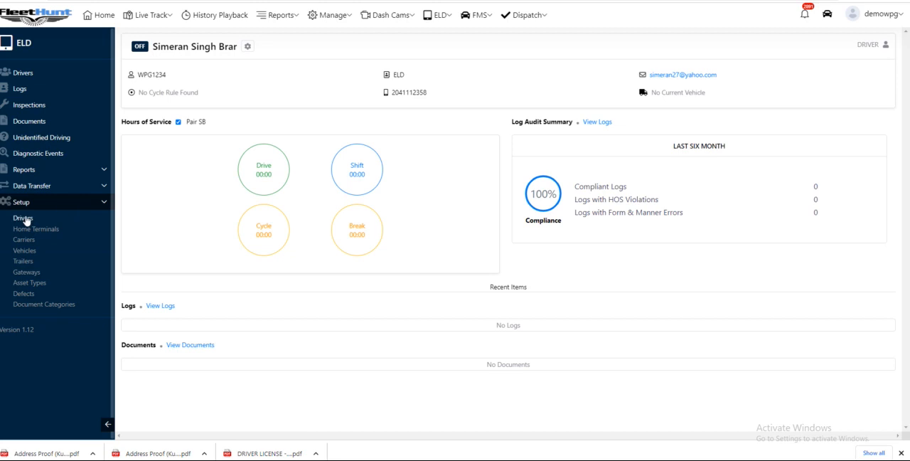
{"action": "left_click", "coordinate": [23, 218]}
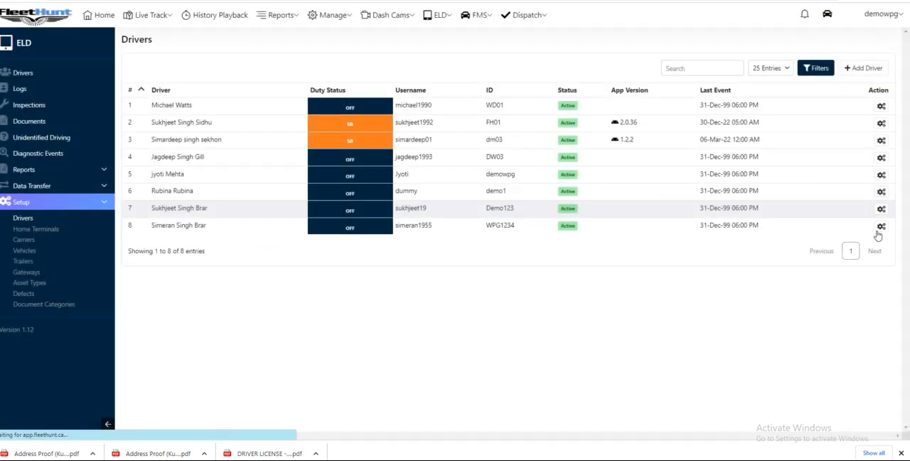
{"action": "left_click", "coordinate": [881, 224]}
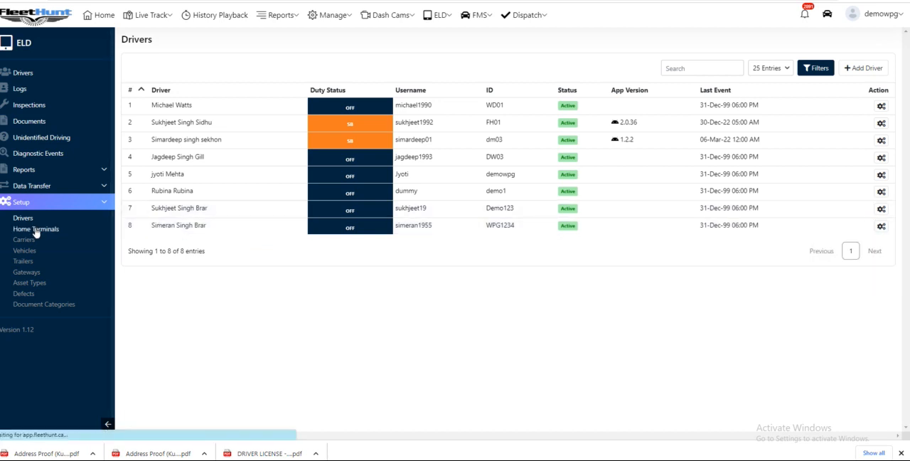
Show Home Terminals, view the Create Home Terminal dialog and close it unsaved
{"action": "left_click", "coordinate": [36, 227]}
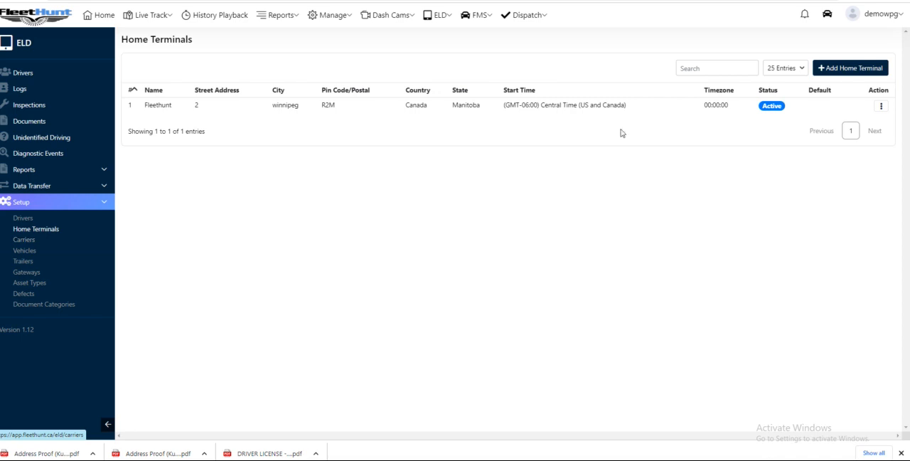
{"action": "left_click", "coordinate": [851, 68]}
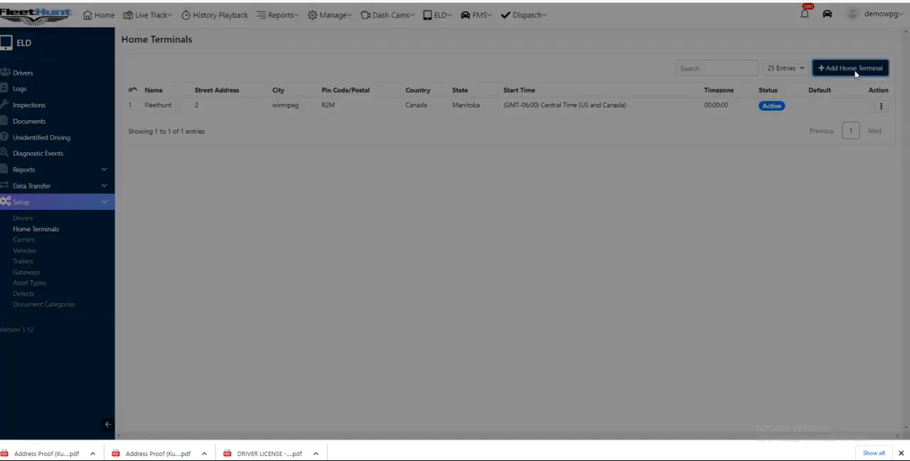
{"action": "left_click", "coordinate": [851, 69]}
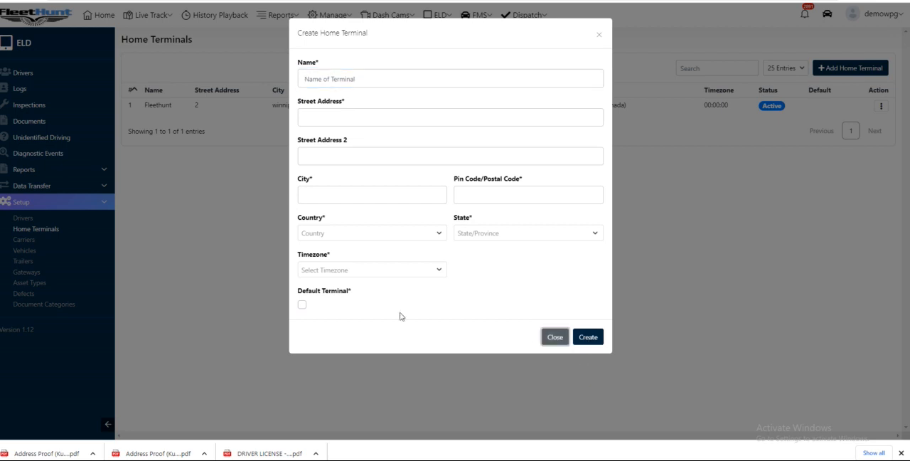
{"action": "left_click", "coordinate": [555, 336]}
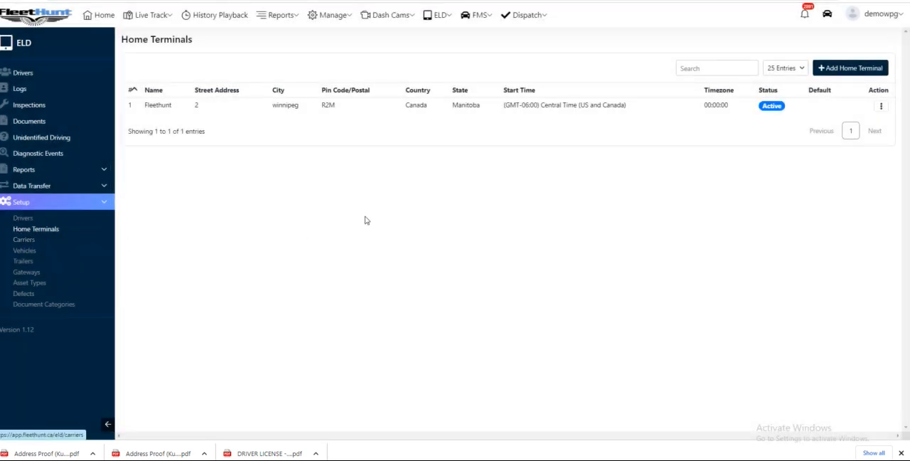